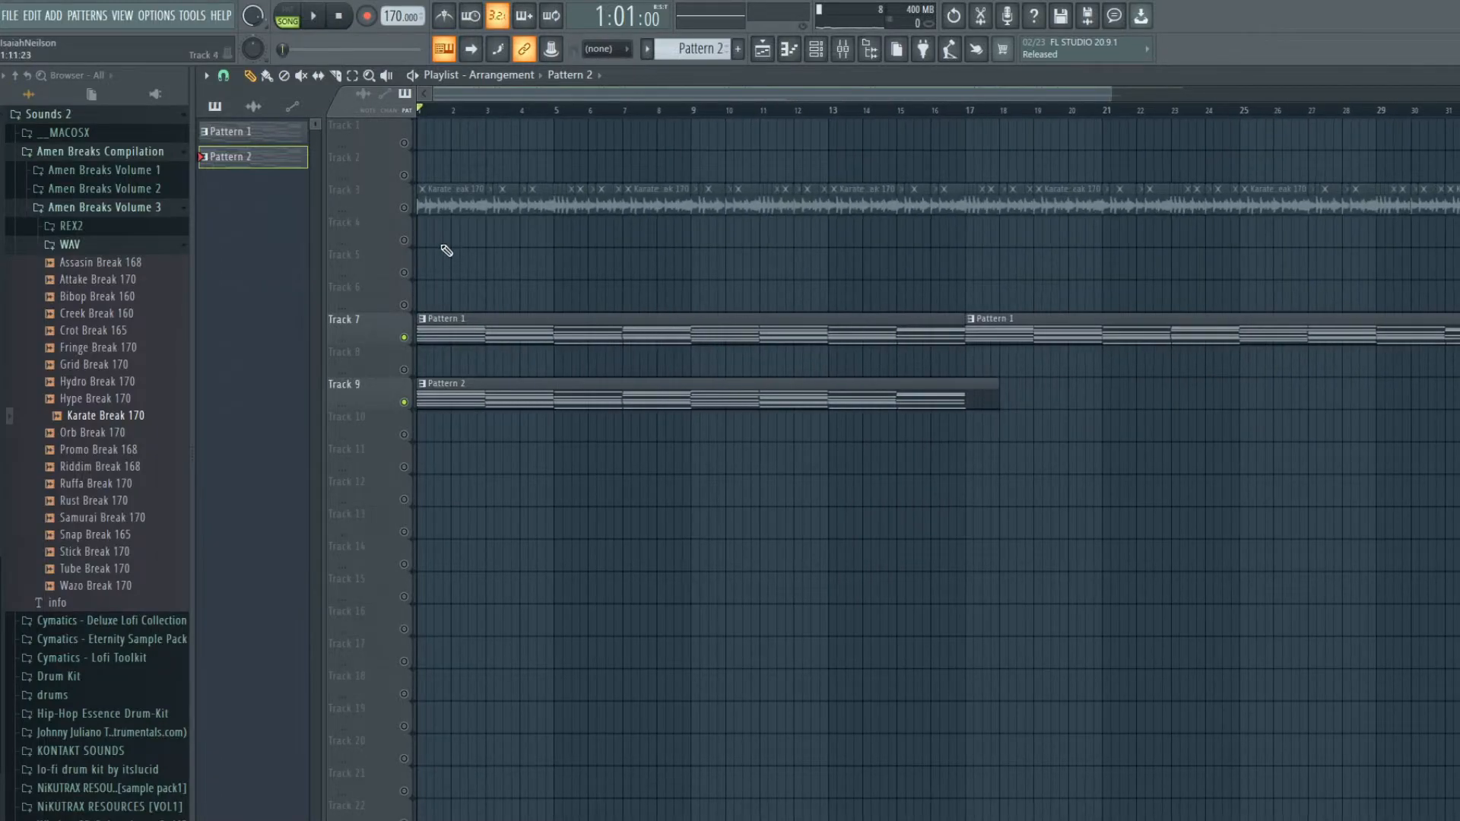
# Place the first Do not Disturb bass notes in Pattern 2's piano roll with the pencil
pyautogui.click(313, 15)
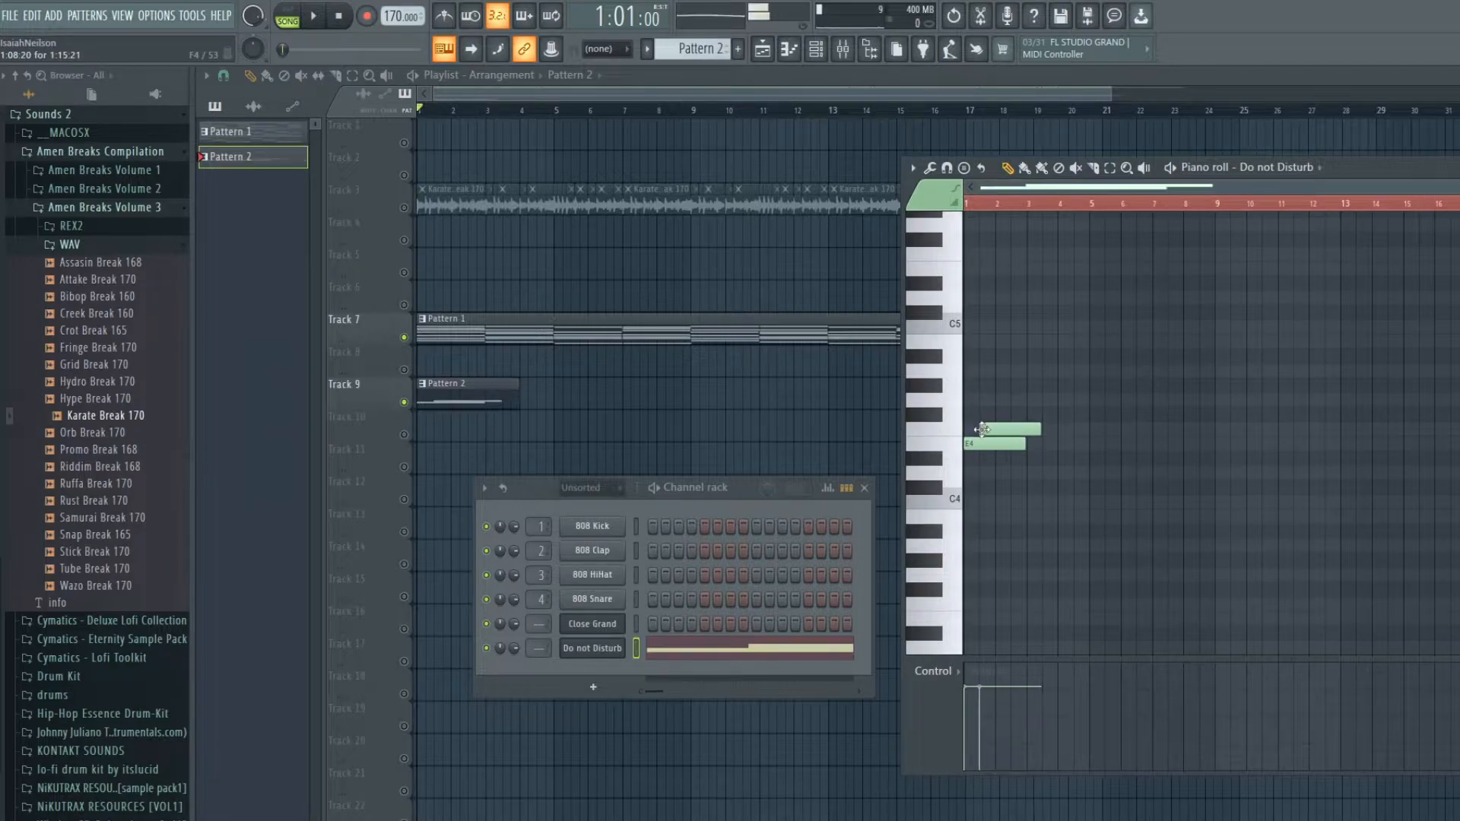
# Draw a long F4 bass note with overlapping higher notes, including an A5 and one just below it
pyautogui.click(314, 16)
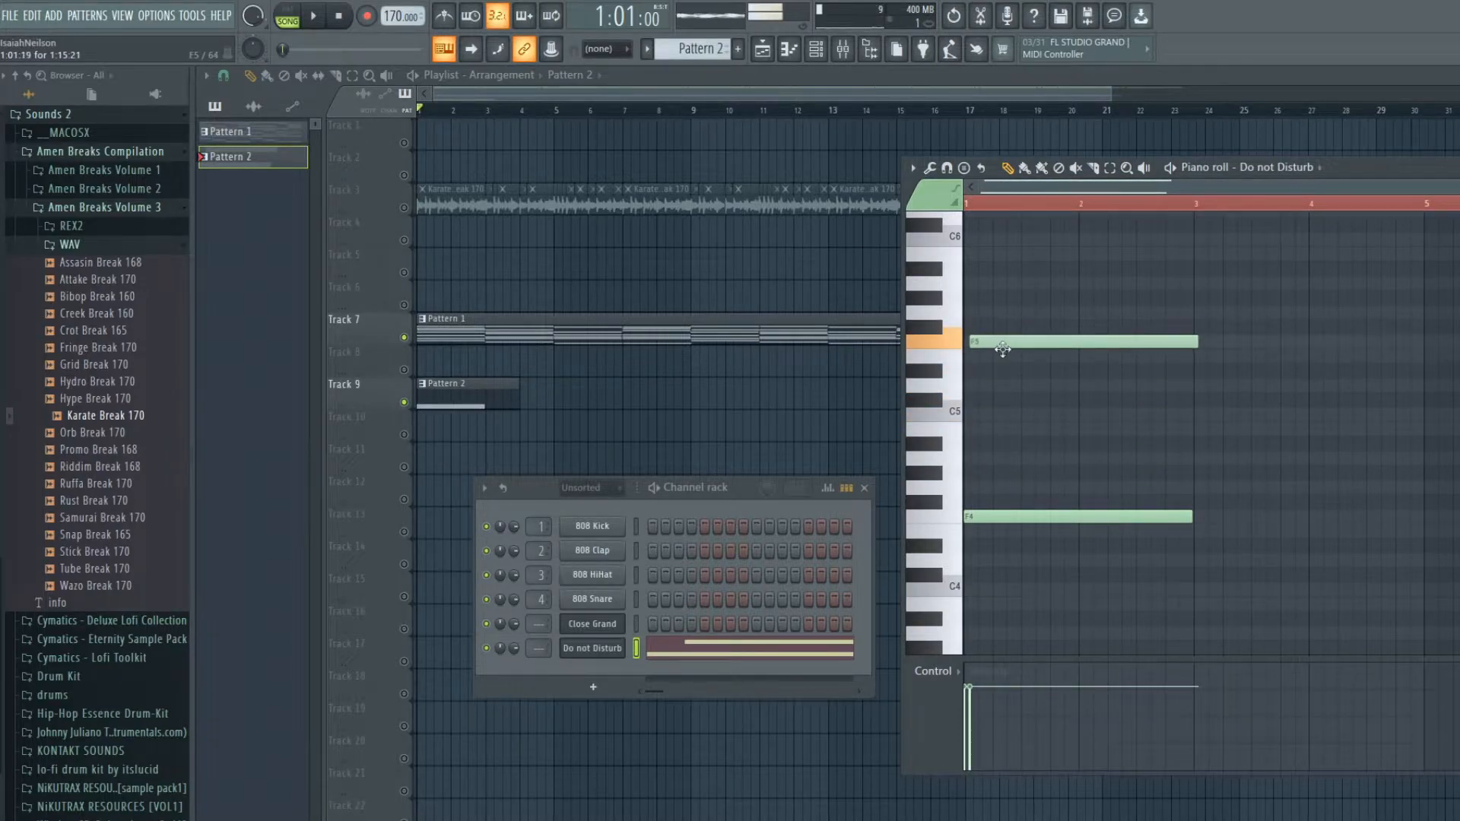
pyautogui.moveTo(1001, 342); pyautogui.dragTo(1019, 283)
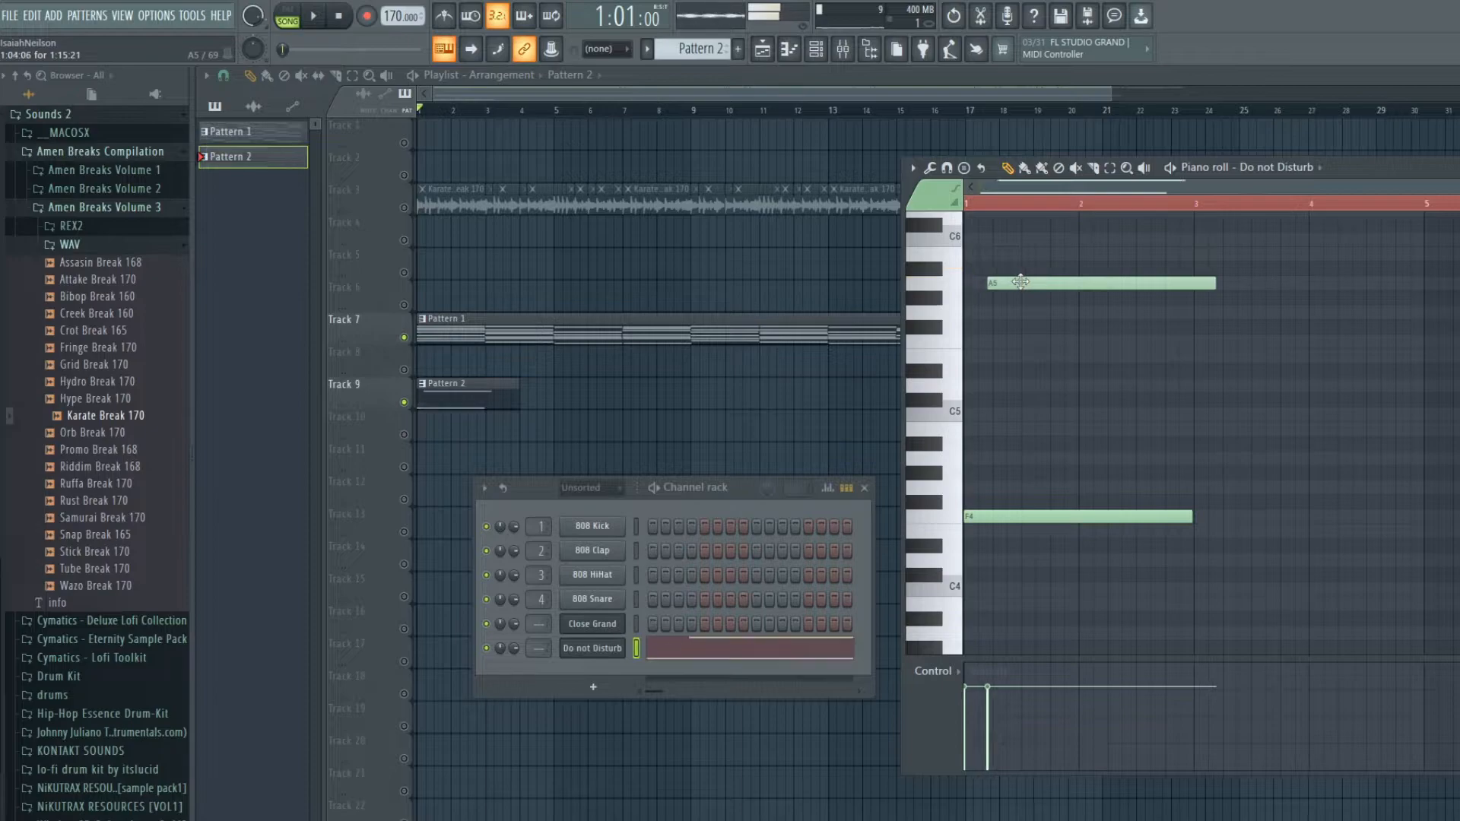
pyautogui.click(1014, 313)
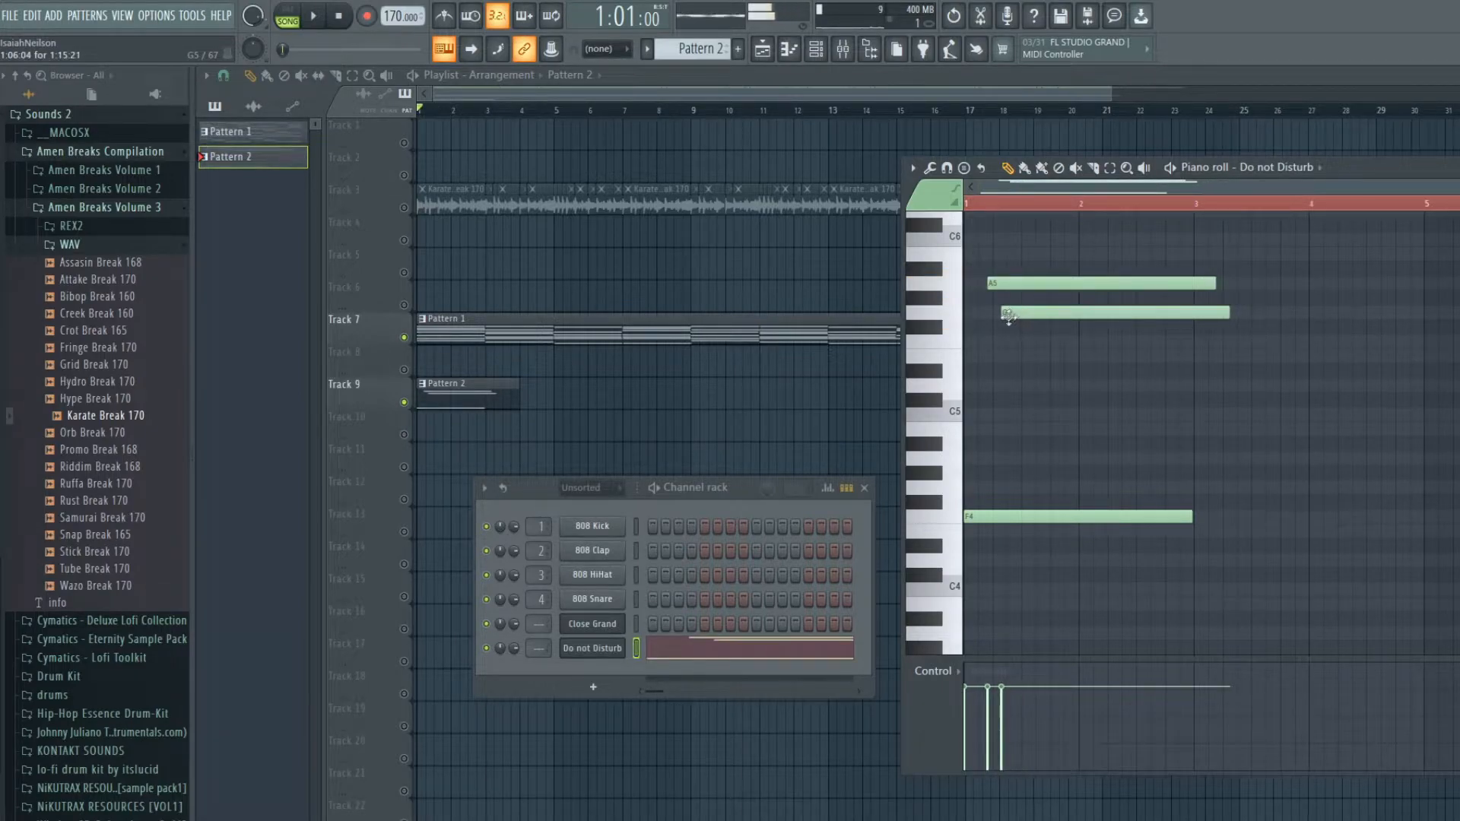
pyautogui.click(313, 15)
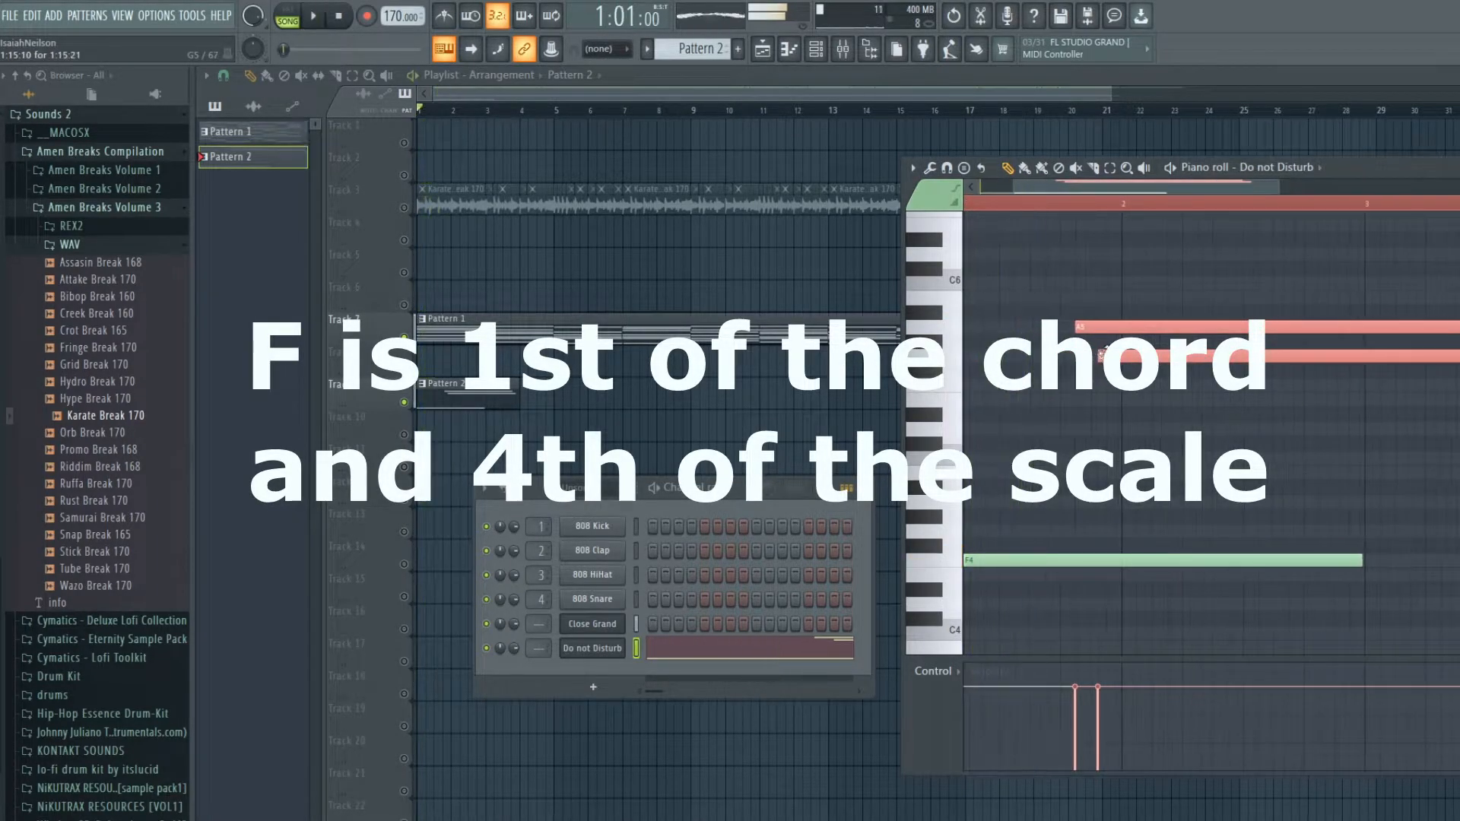
pyautogui.click(314, 15)
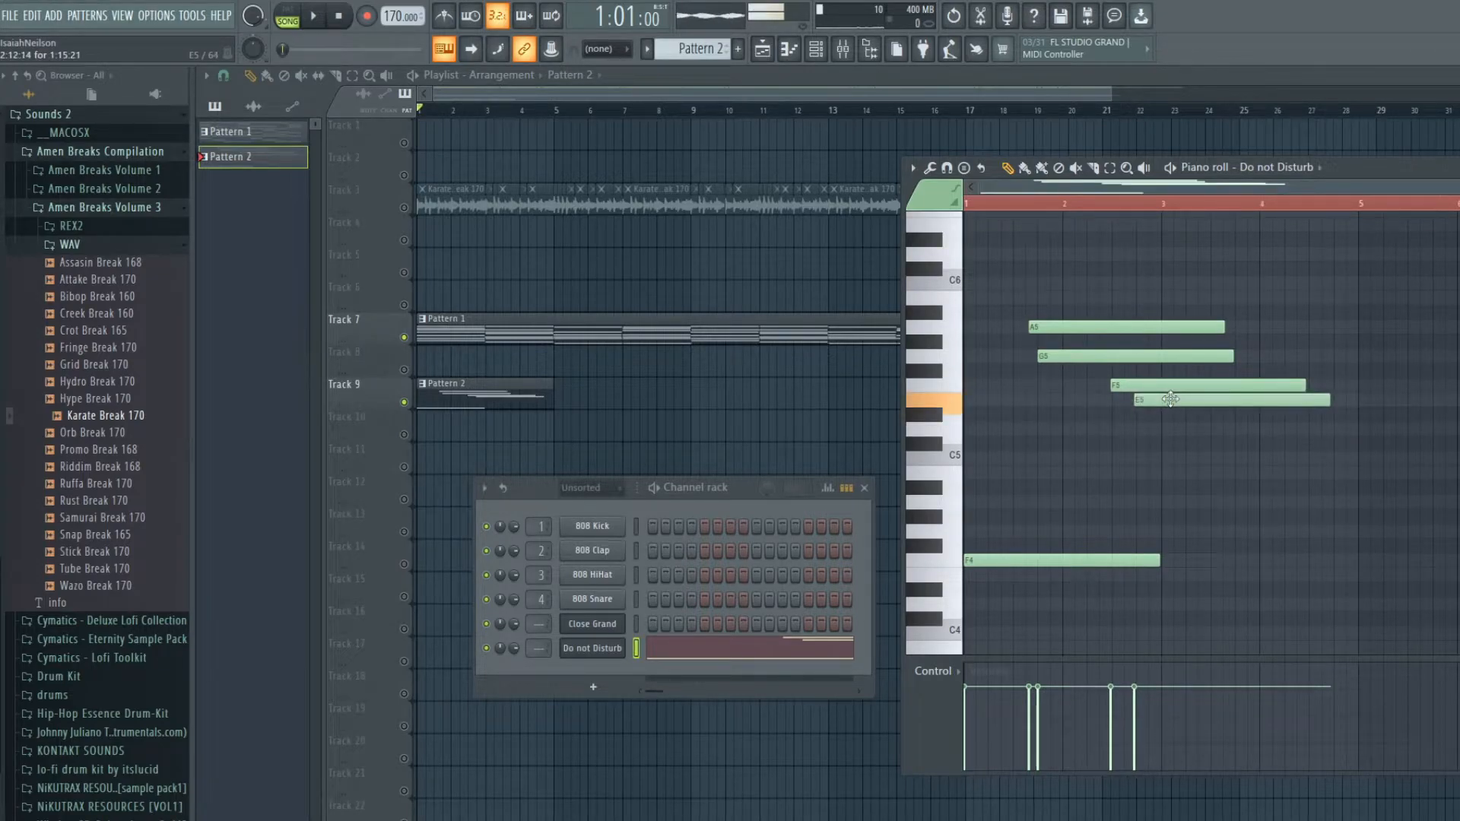
# Extend the run of higher notes, nudge the two high notes later and audition the bassline
pyautogui.click(313, 15)
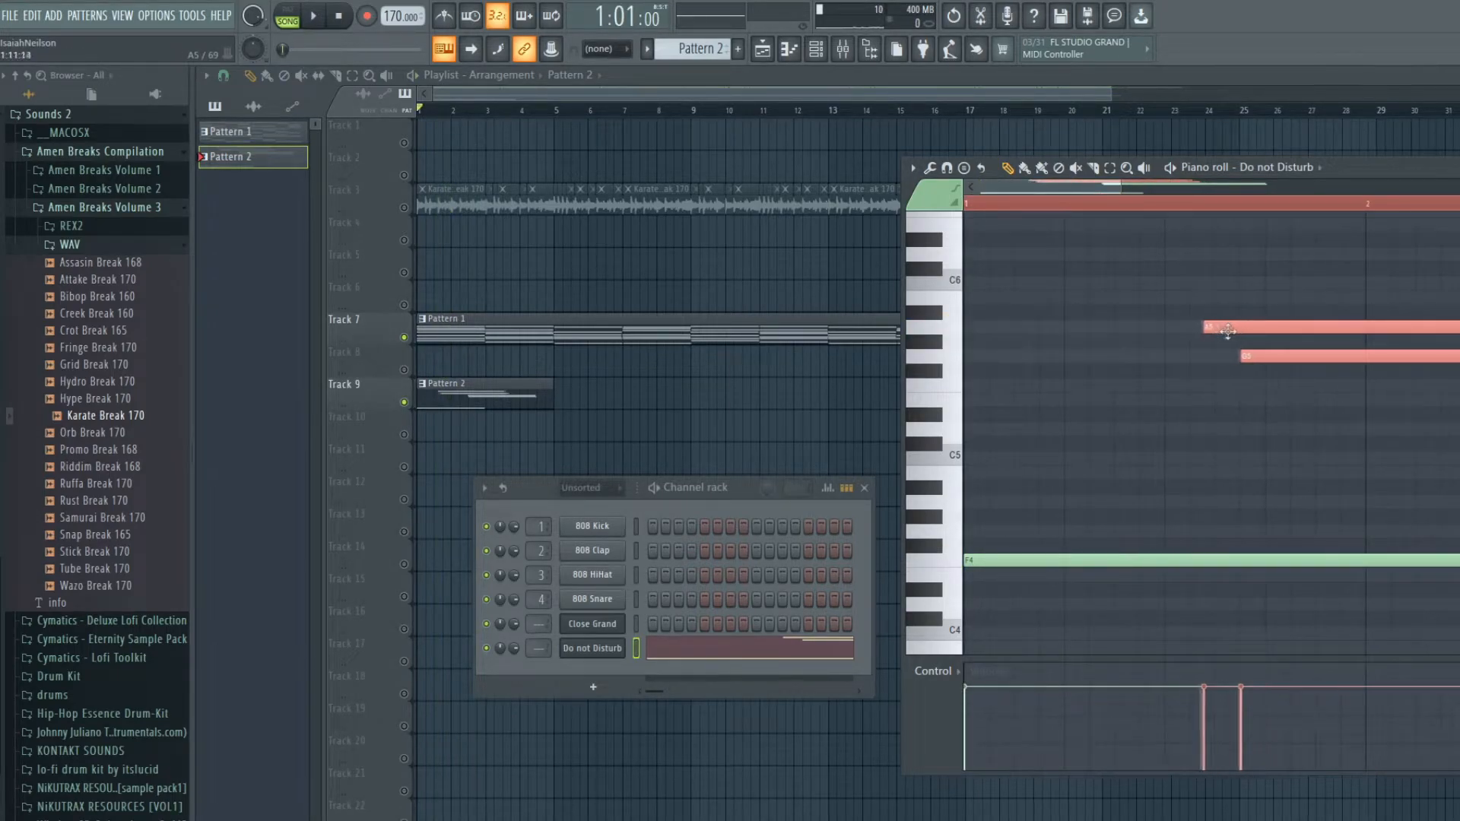
pyautogui.click(315, 15)
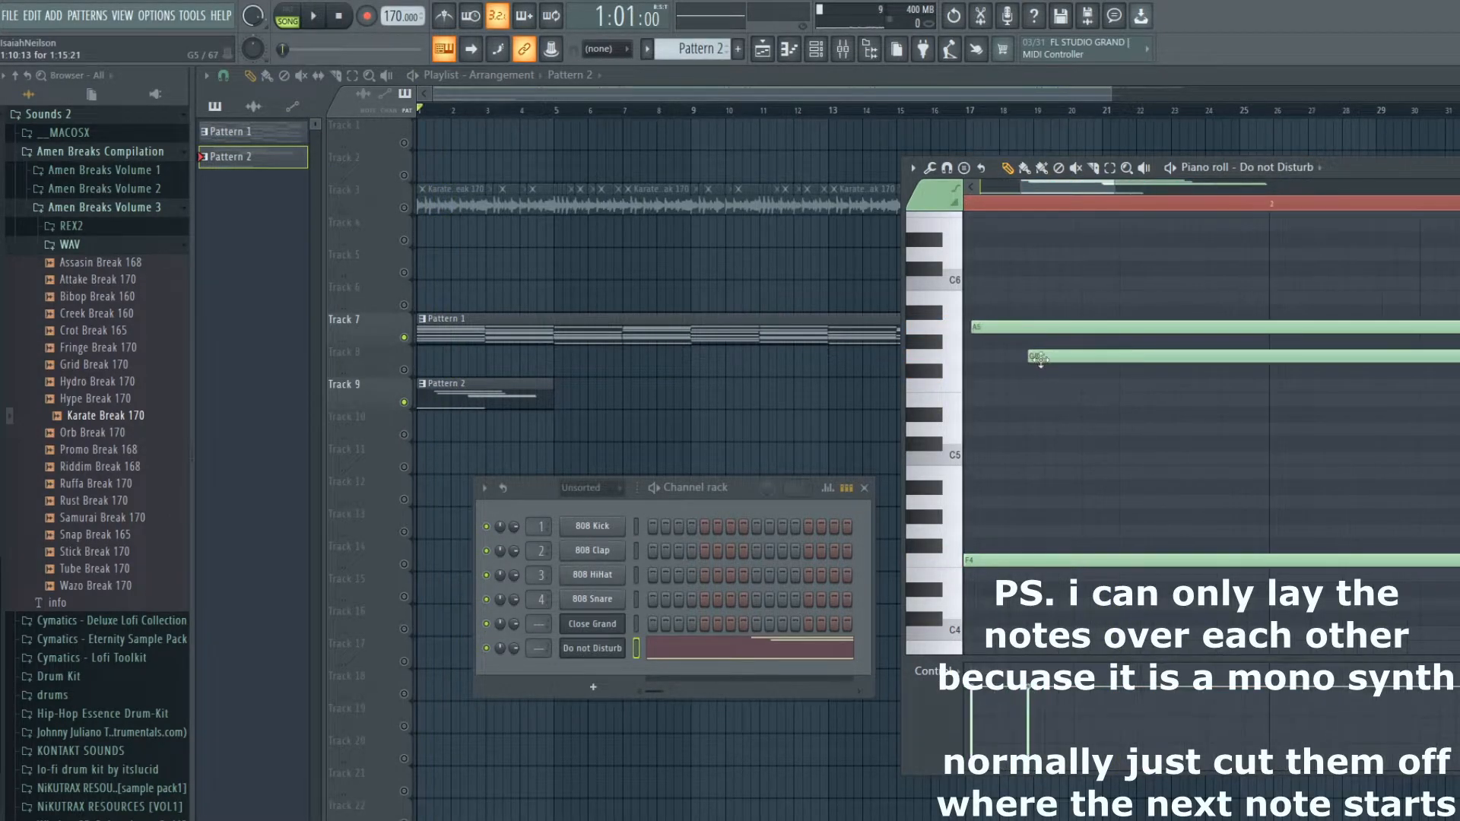
pyautogui.click(315, 15)
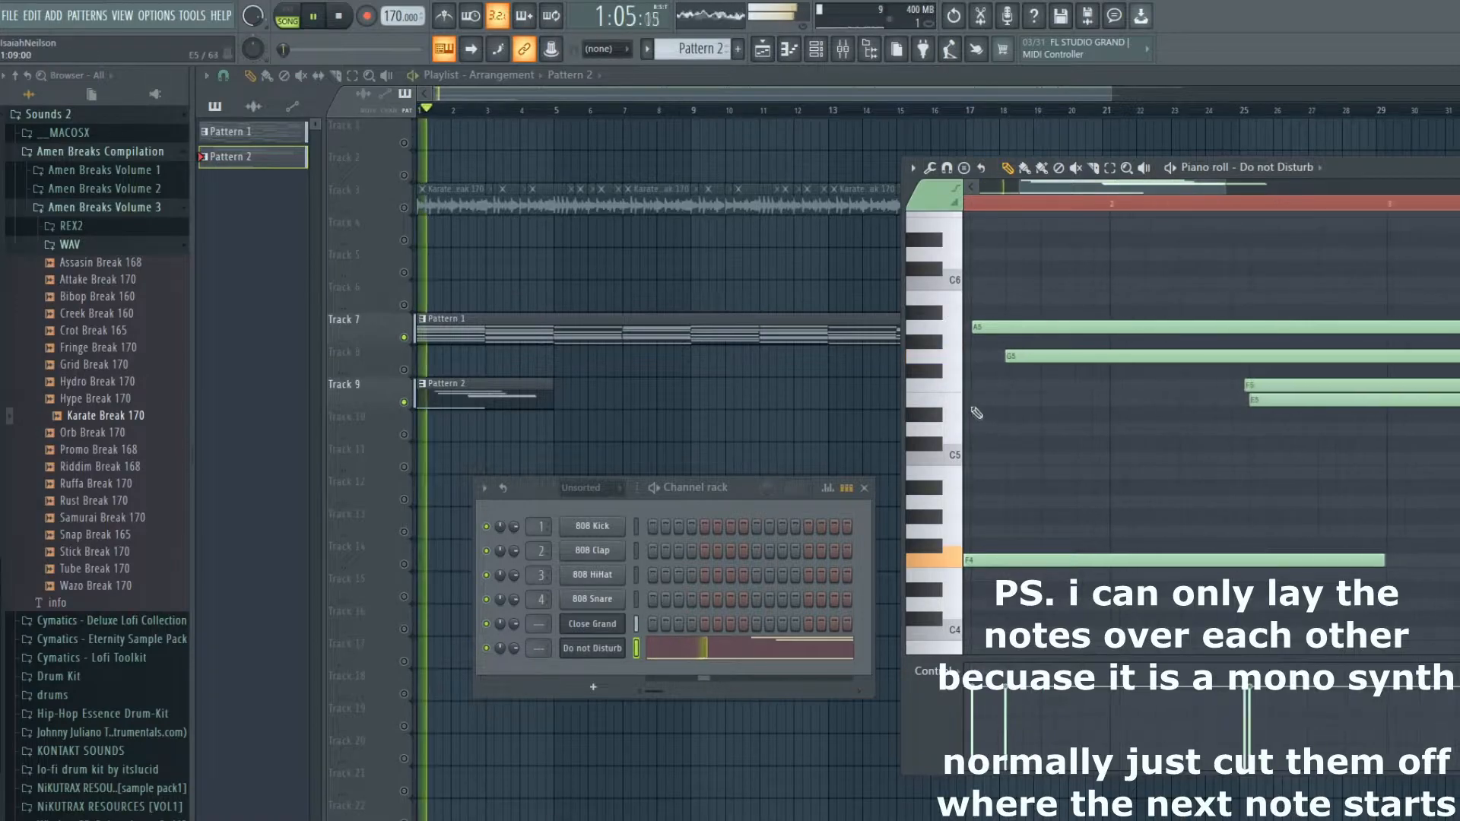
pyautogui.click(315, 15)
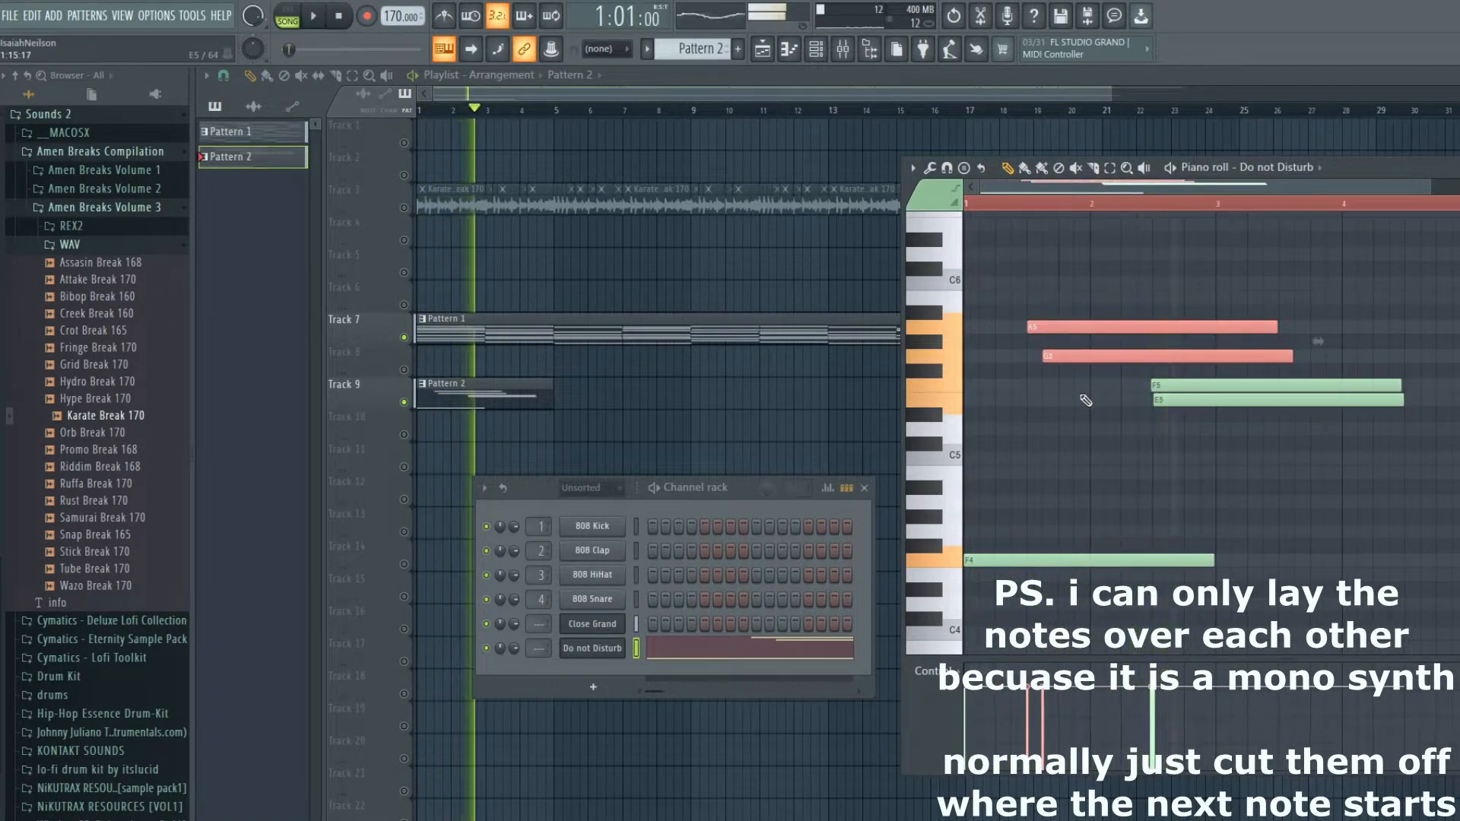
pyautogui.click(313, 16)
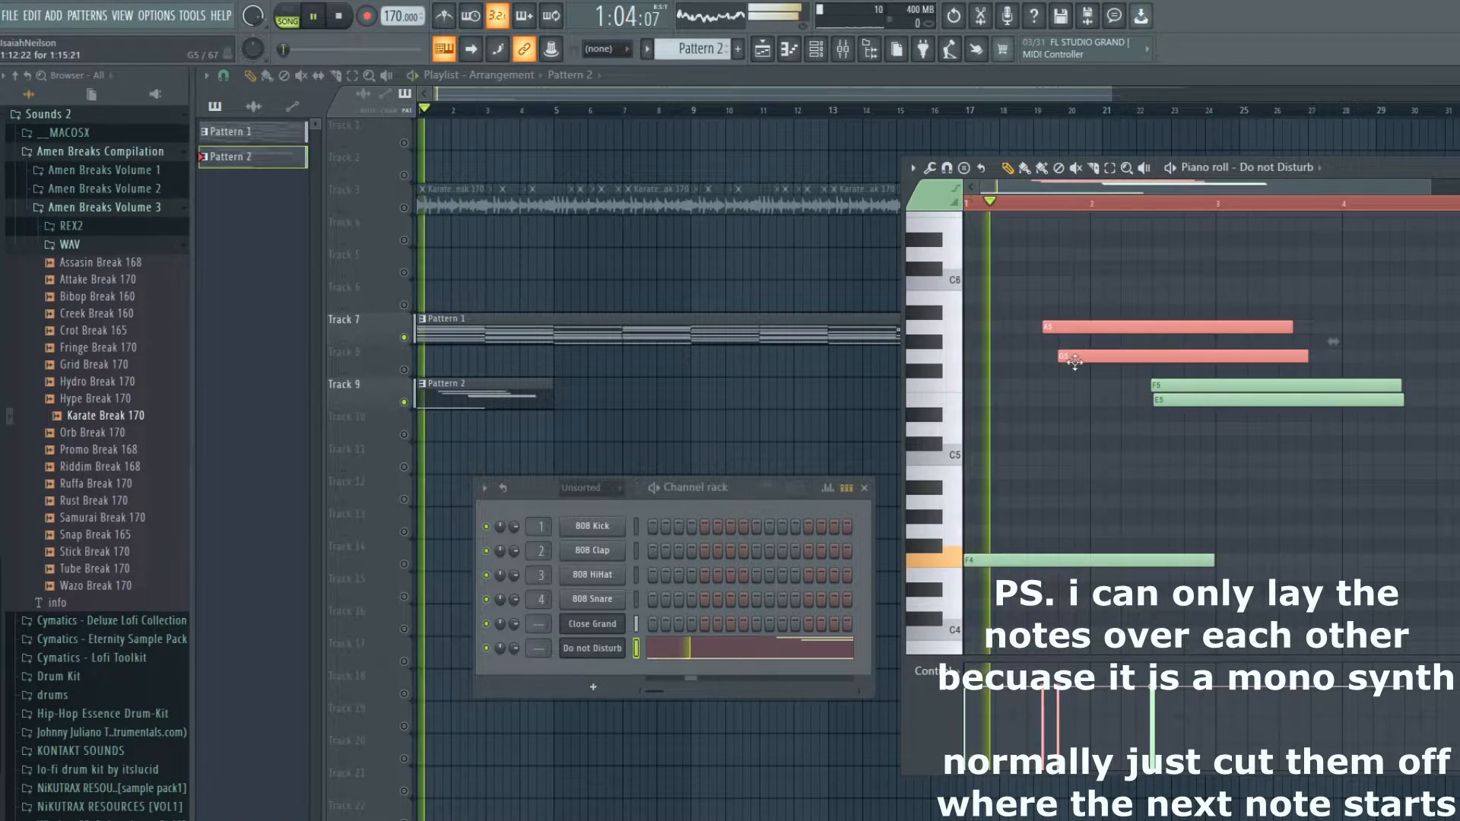
pyautogui.click(313, 15)
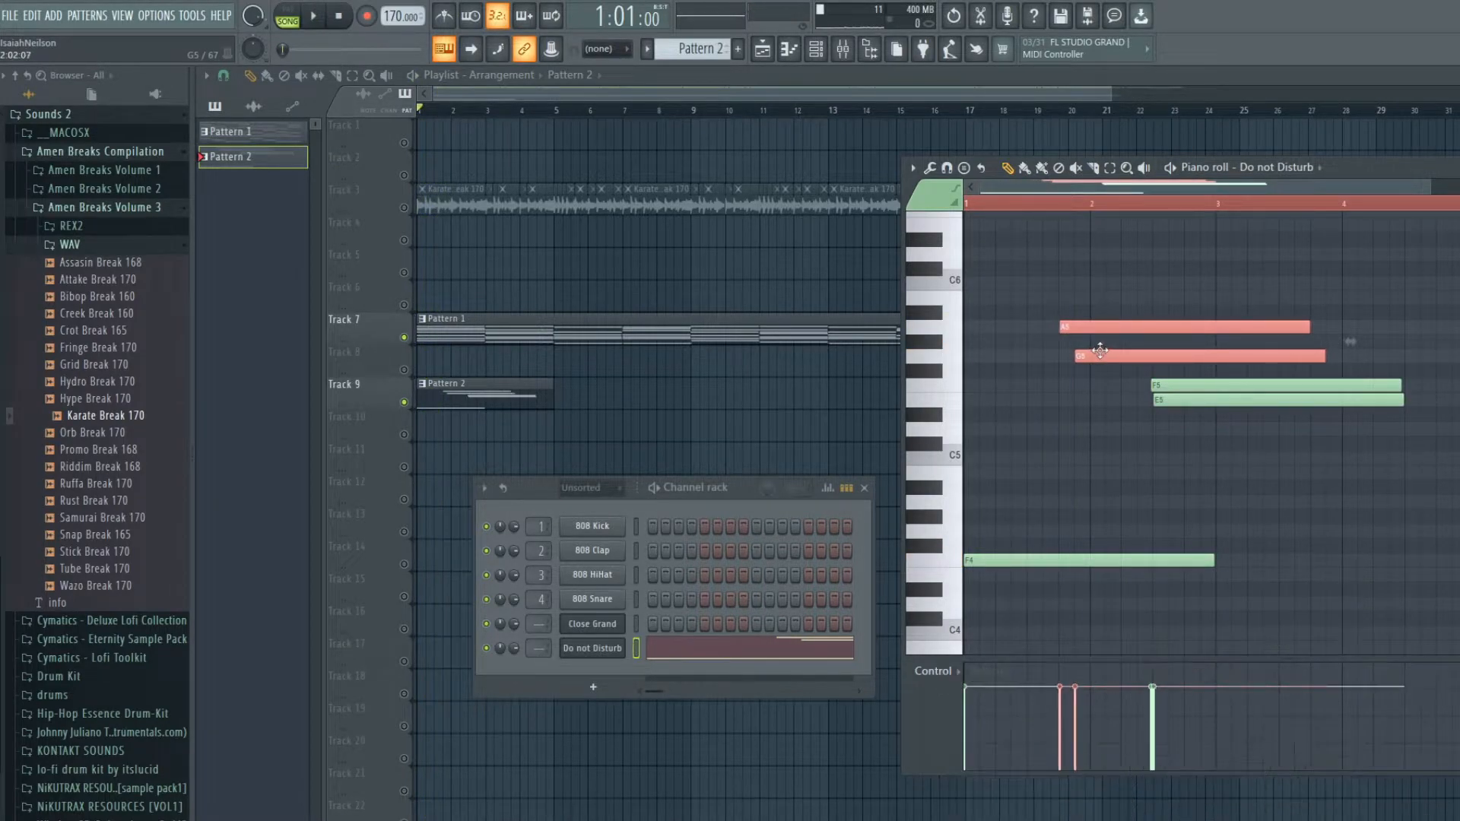
pyautogui.click(315, 15)
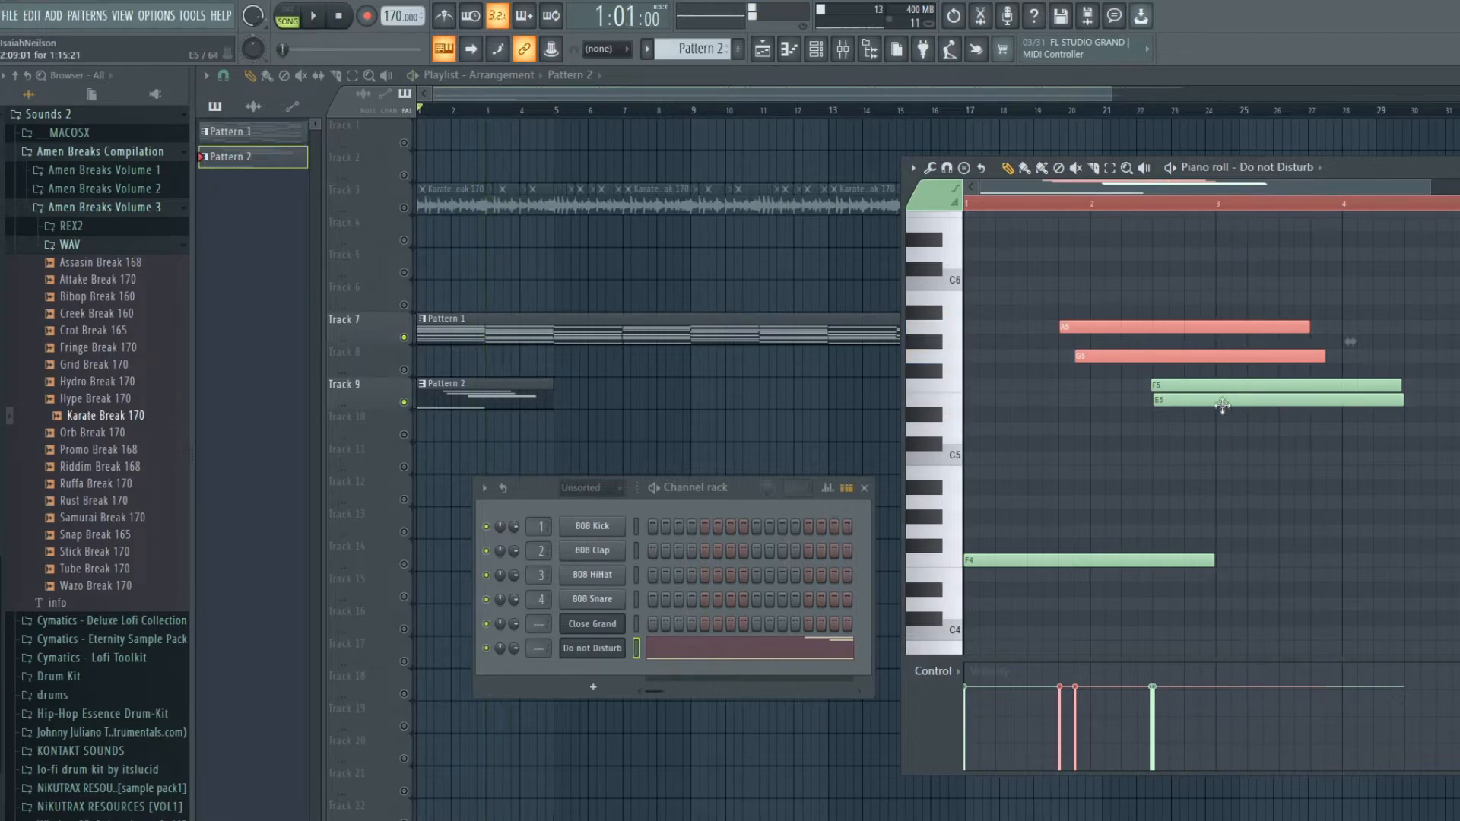
pyautogui.click(313, 15)
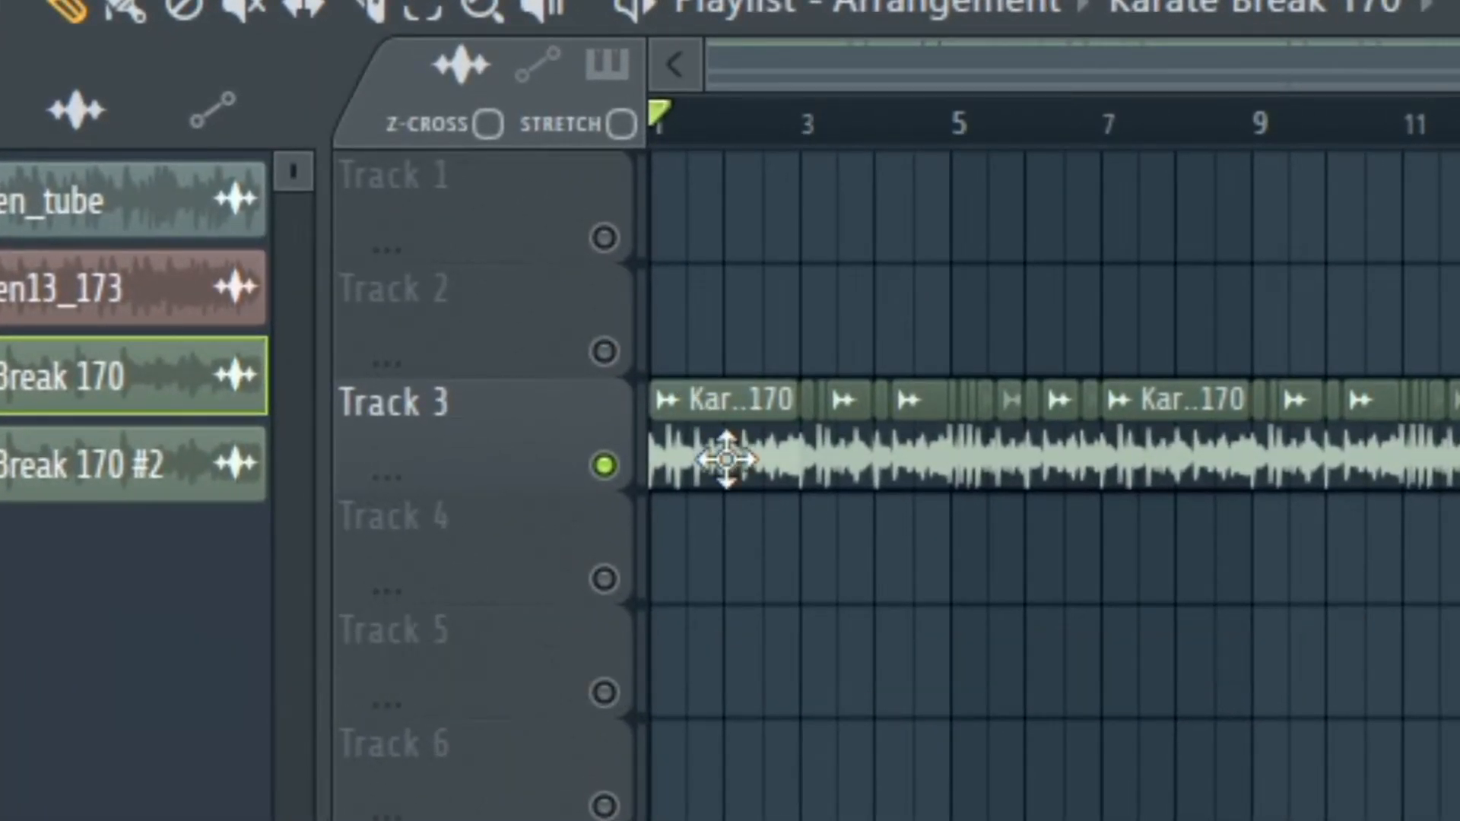
# Bring up the Add new channel plugin list from the Channel rack
pyautogui.scroll(-3)
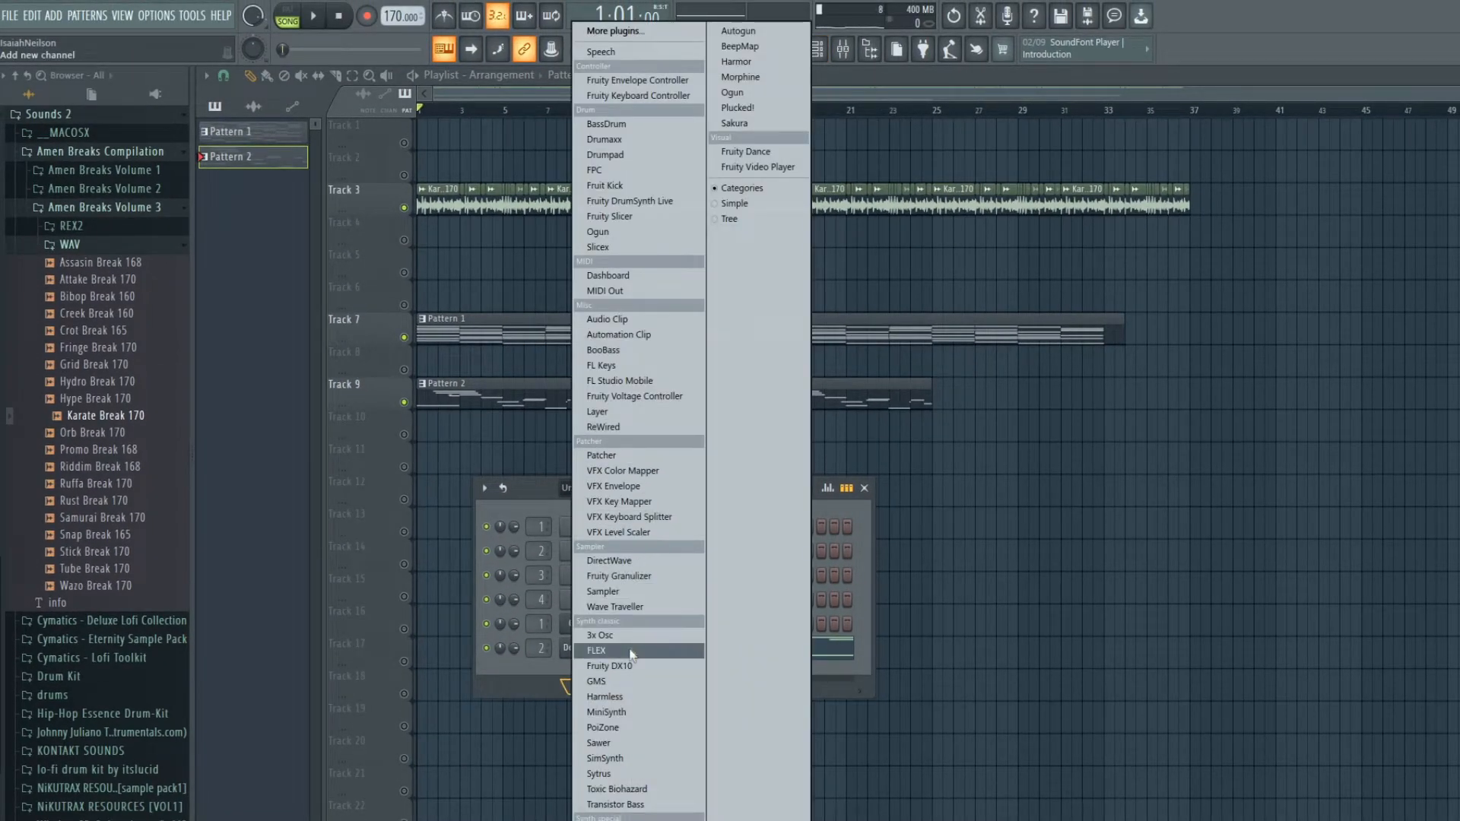
# Add a FLEX channel for Pattern 3, audition presets and load Classically Digital
pyautogui.click(596, 650)
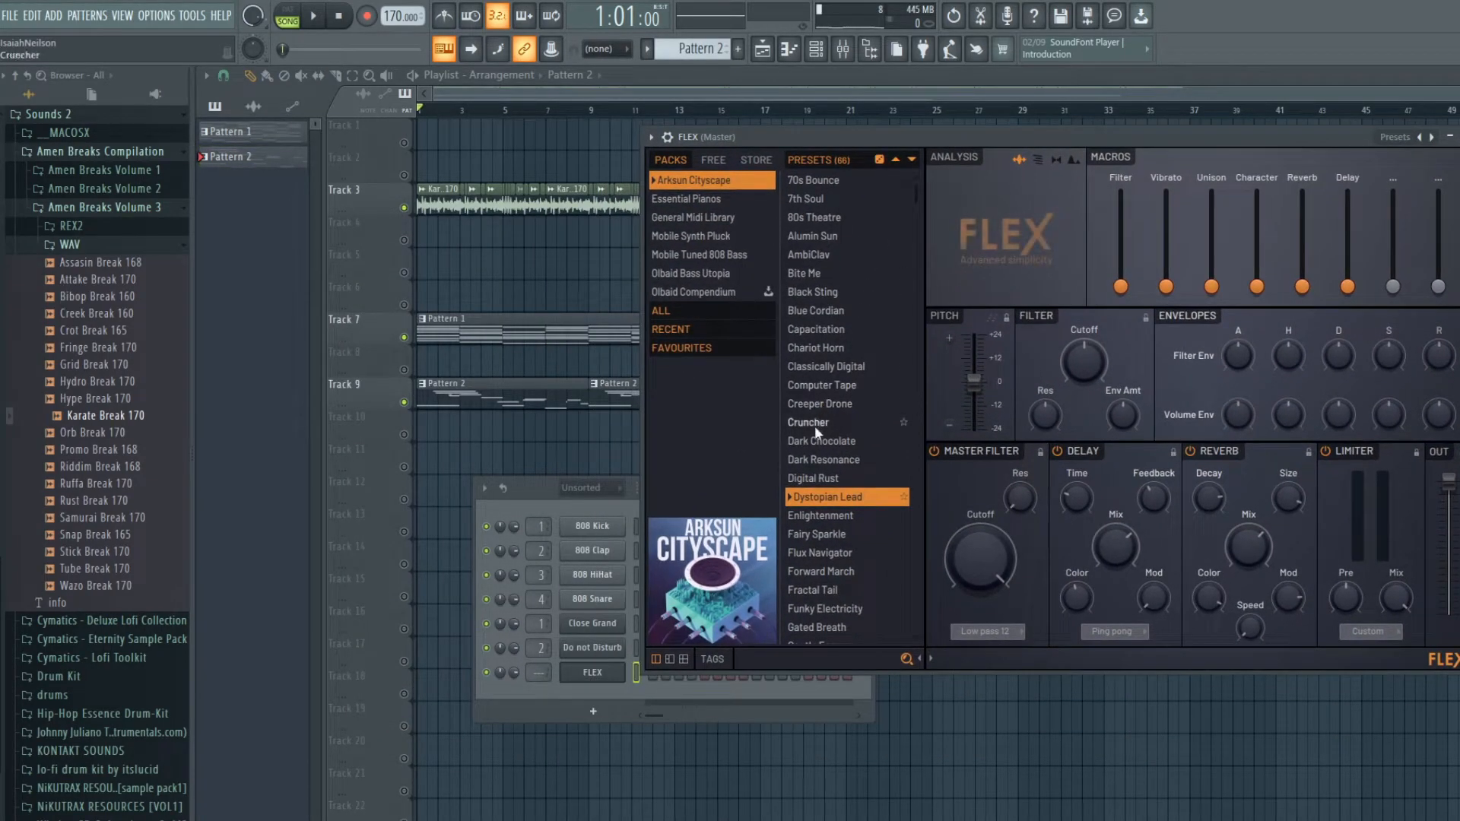
pyautogui.click(823, 385)
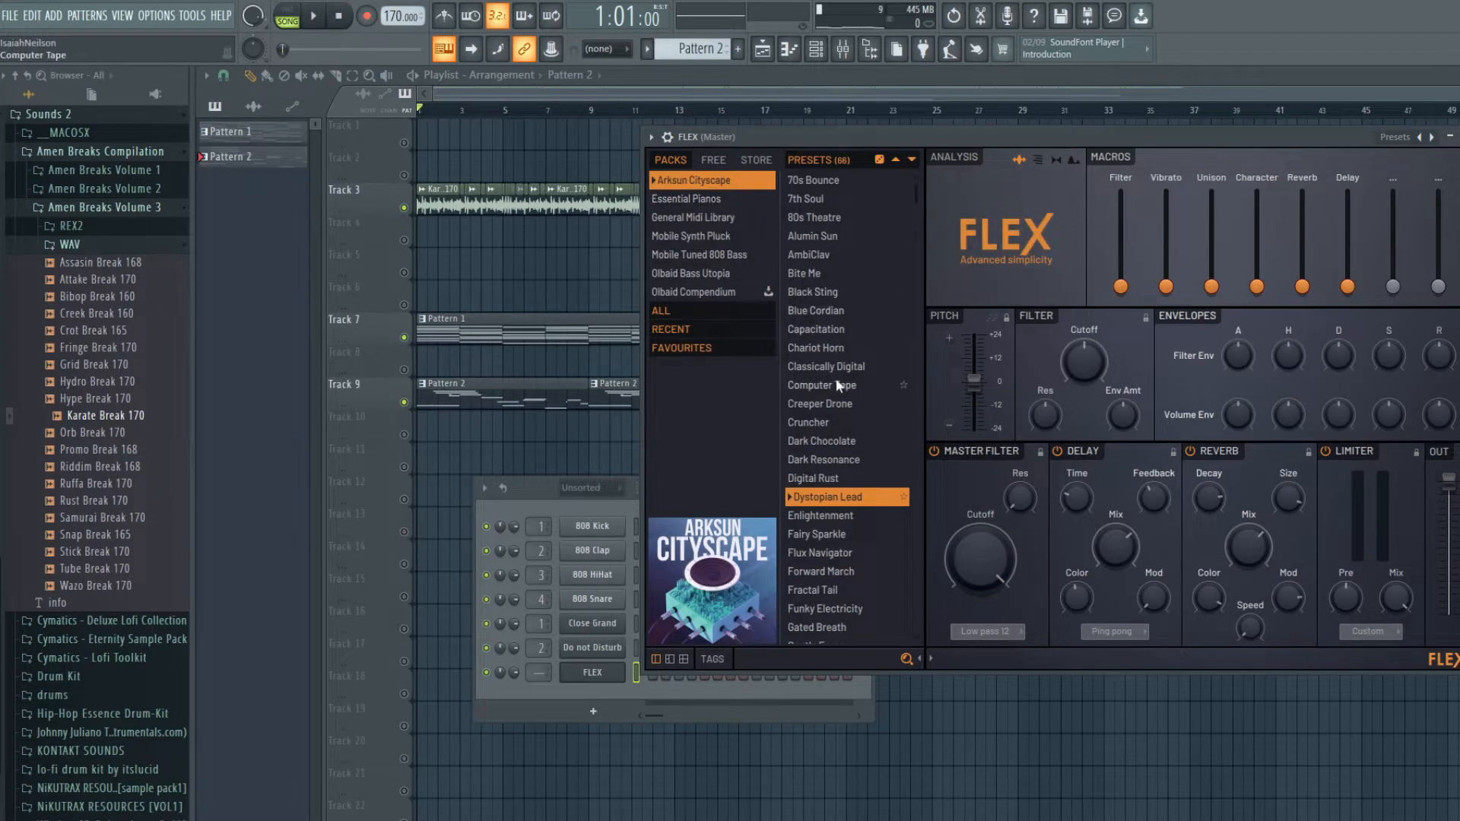
pyautogui.click(822, 459)
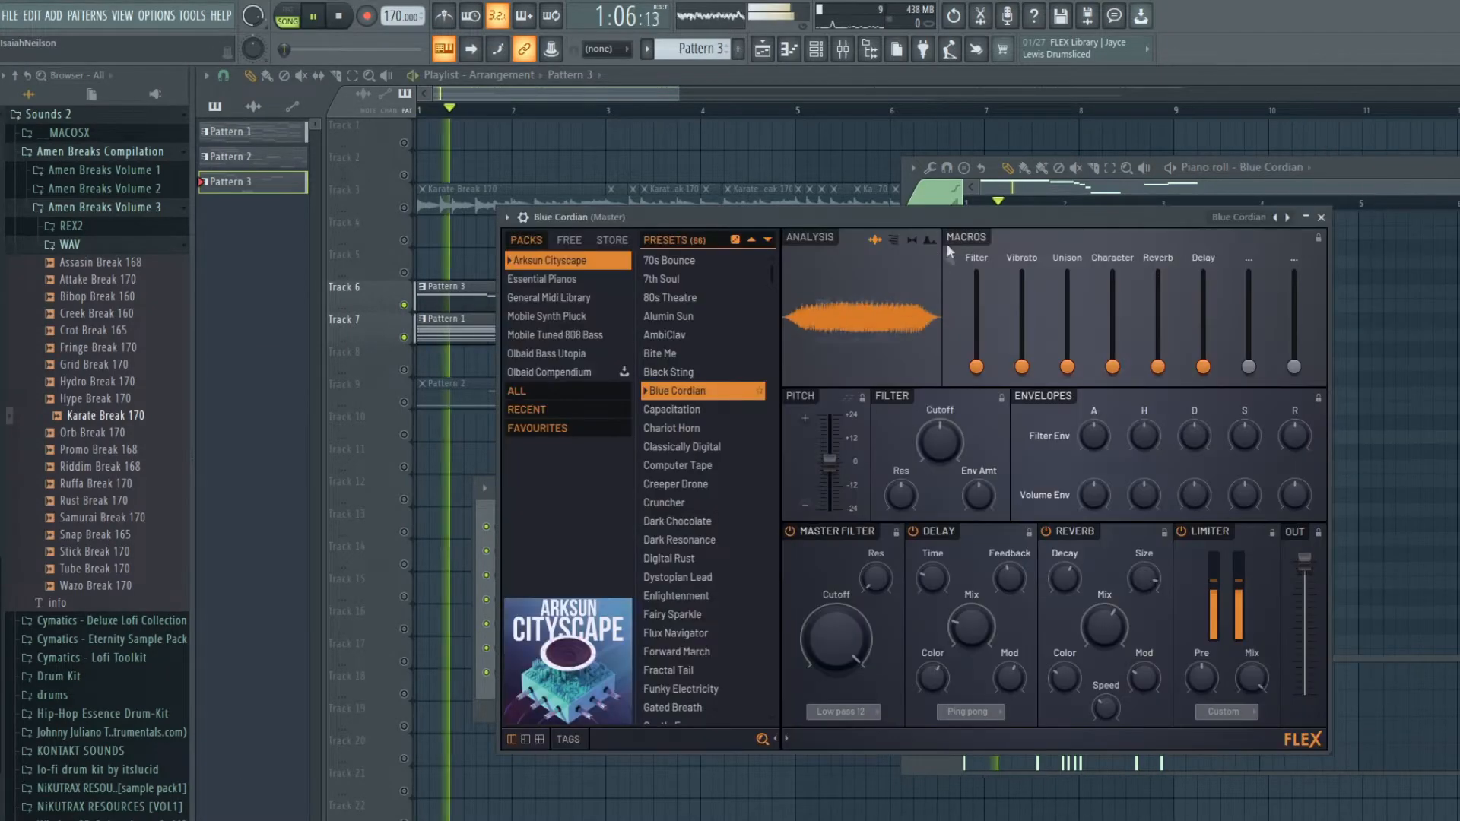
pyautogui.click(694, 446)
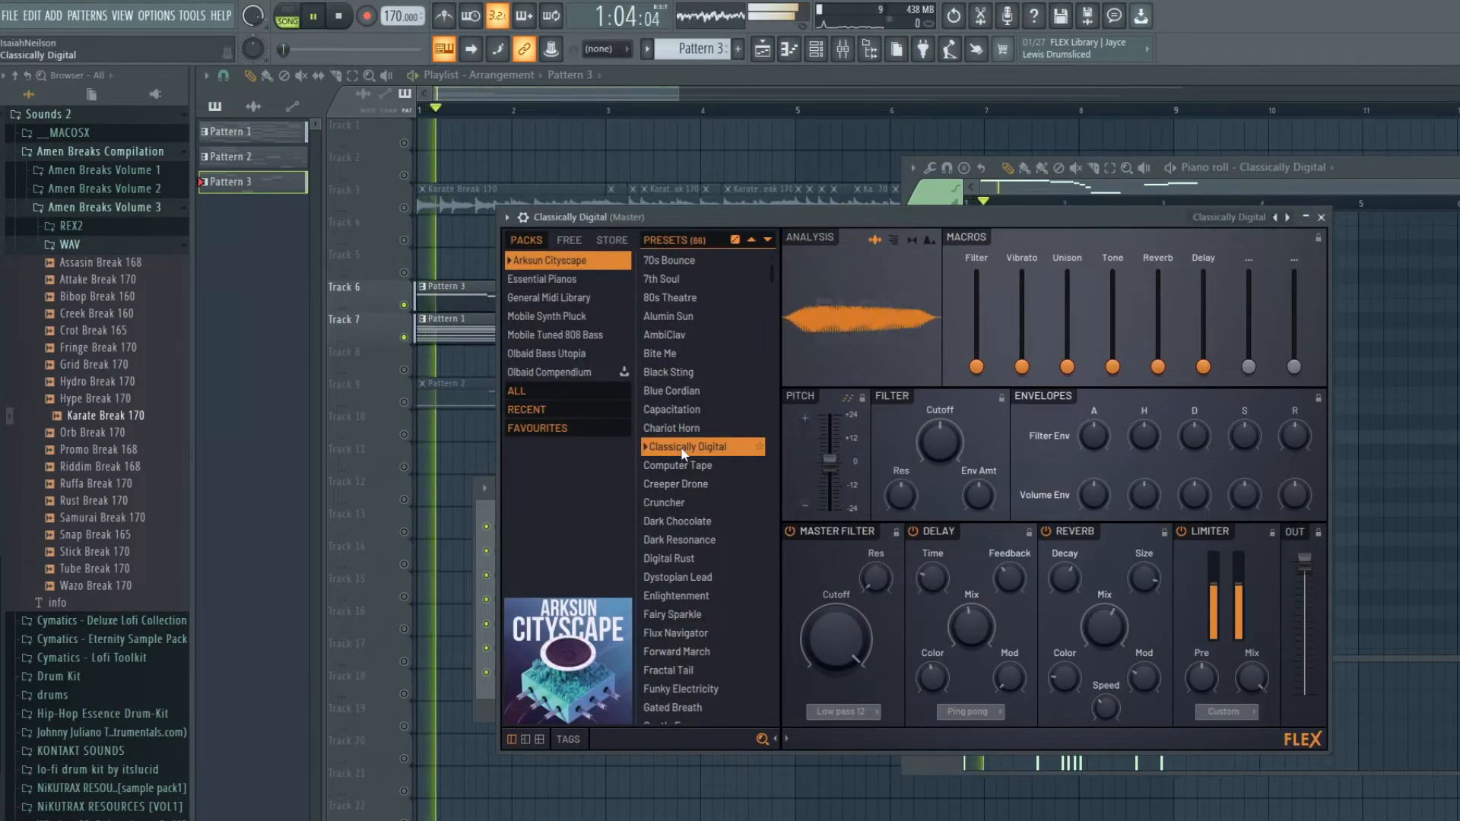
# Load the Black Sting preset, draw melody notes in Pattern 3 and play them back
pyautogui.click(669, 371)
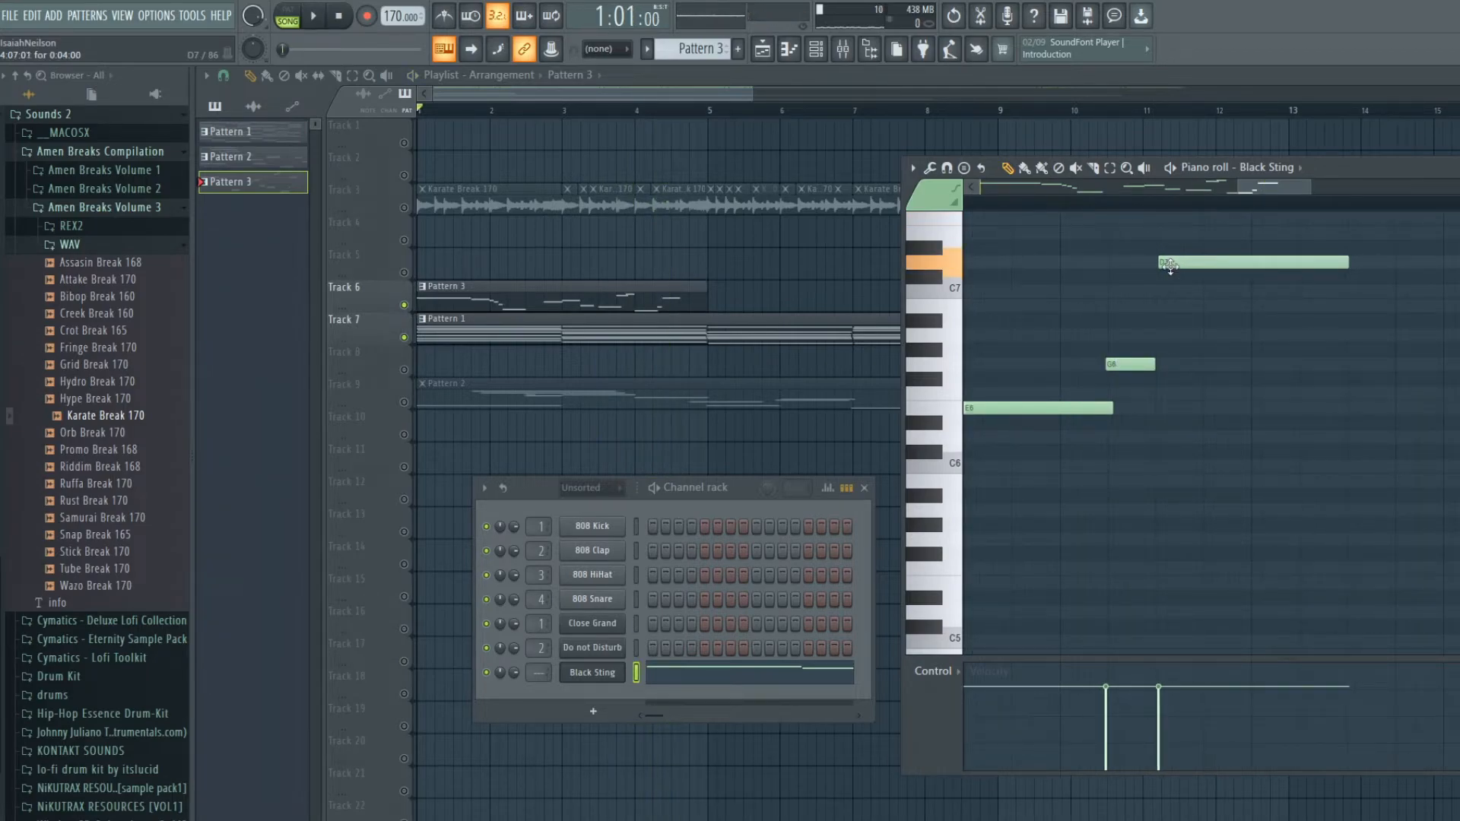
pyautogui.click(313, 15)
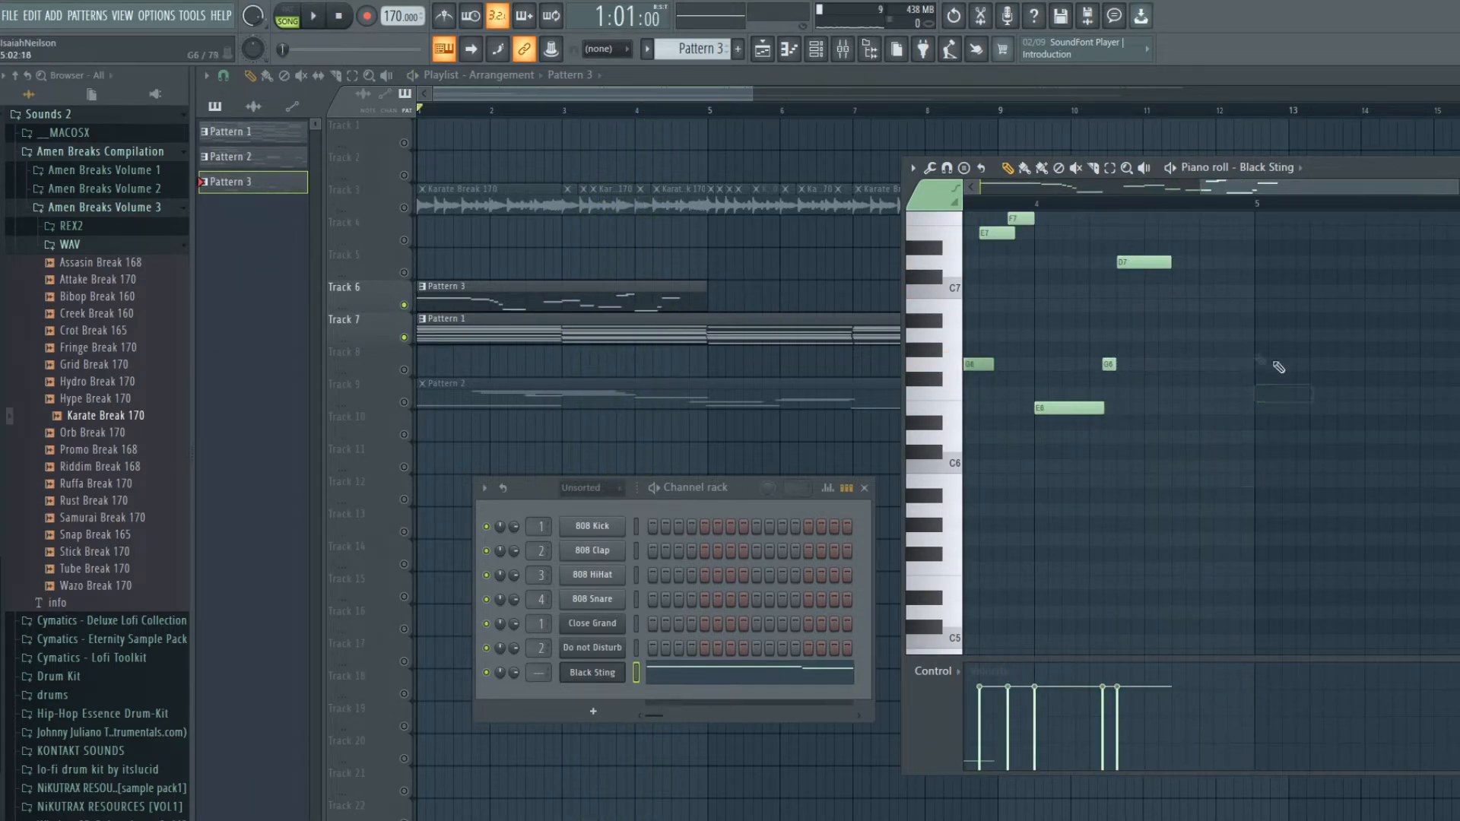
pyautogui.click(313, 15)
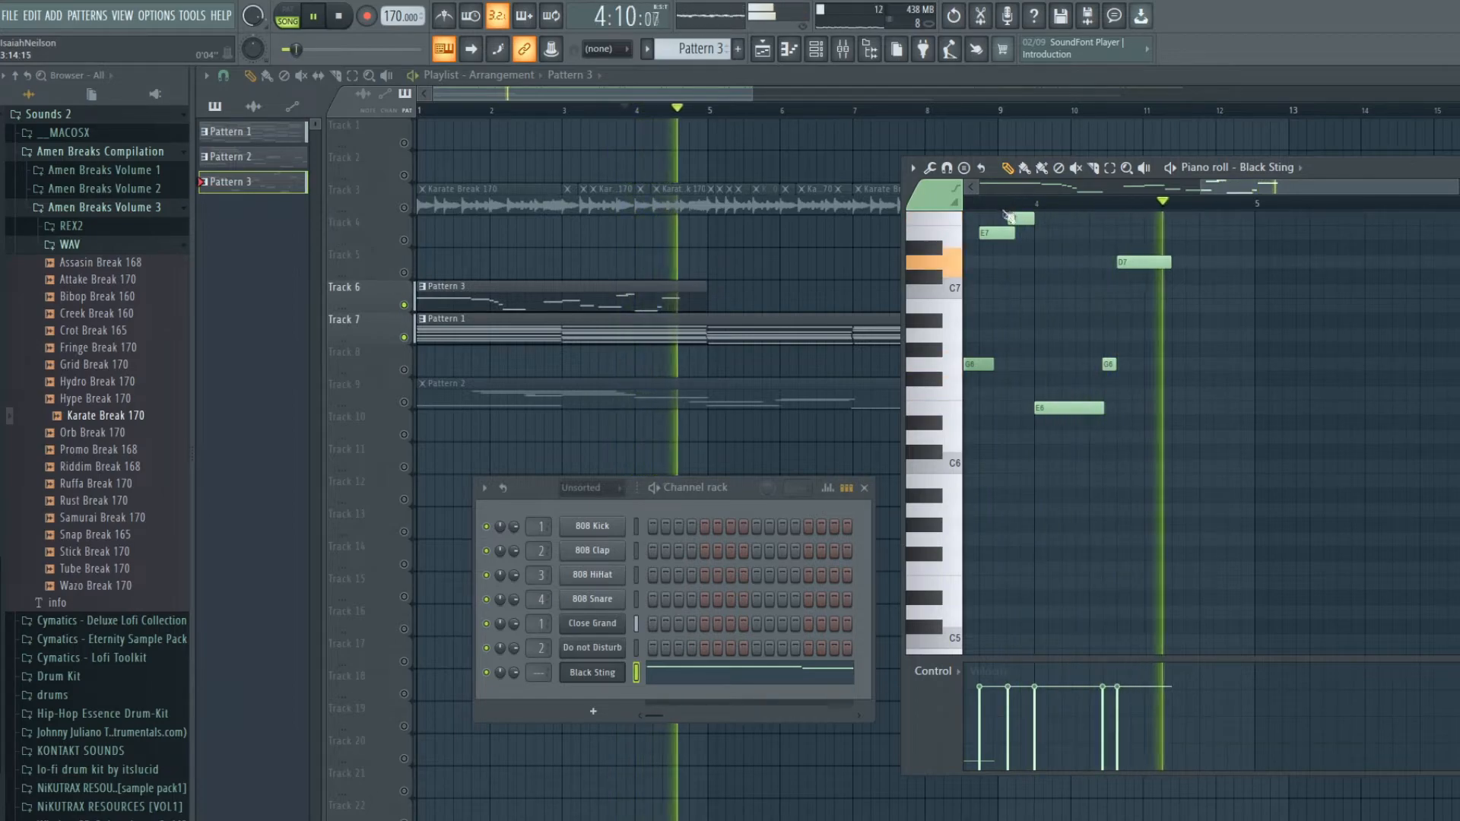